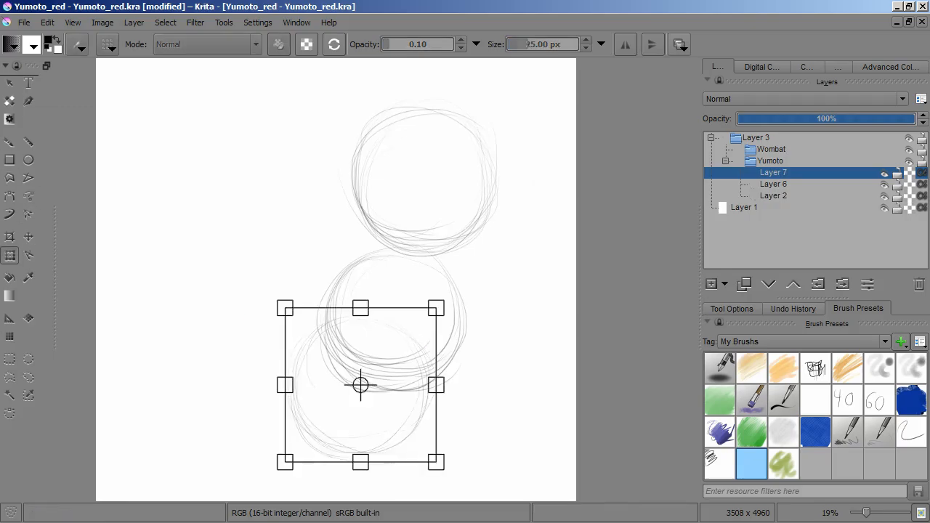
Apply the circle guide transform and rough in the shoulder and arm outline.
{"action": "left_click", "coordinate": [774, 184]}
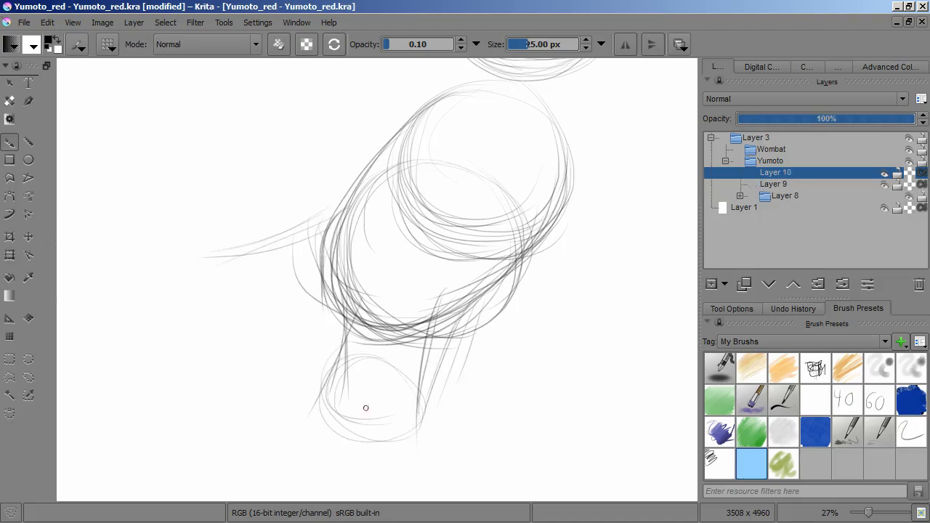
{"action": "left_click_drag", "start_coordinate": [363, 407], "coordinate": [299, 388]}
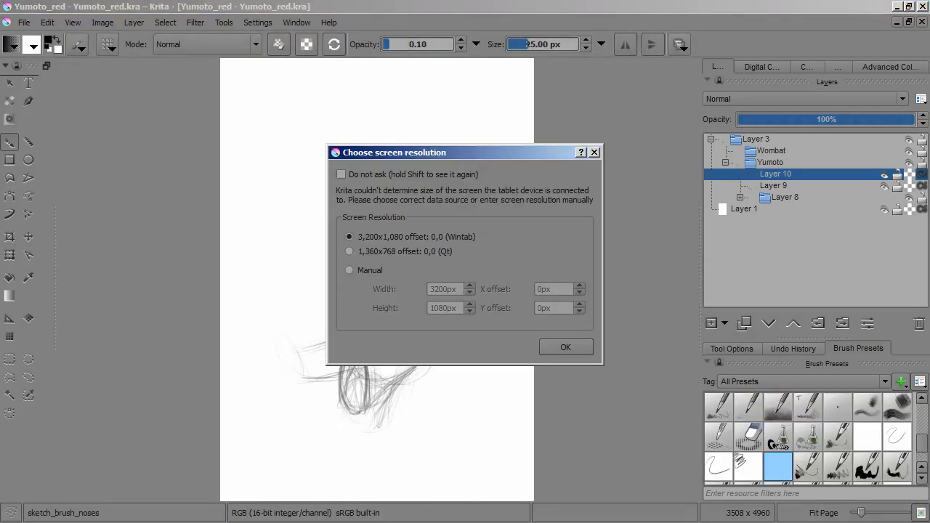
Accept the detected screen resolution and roll back stray arm strokes in Undo History.
{"action": "left_click", "coordinate": [567, 346]}
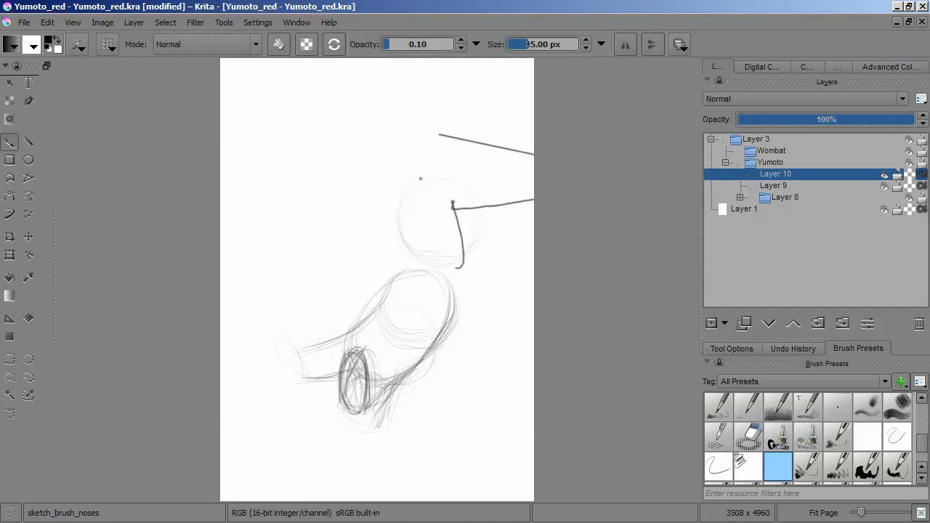
{"action": "left_click", "coordinate": [27, 22]}
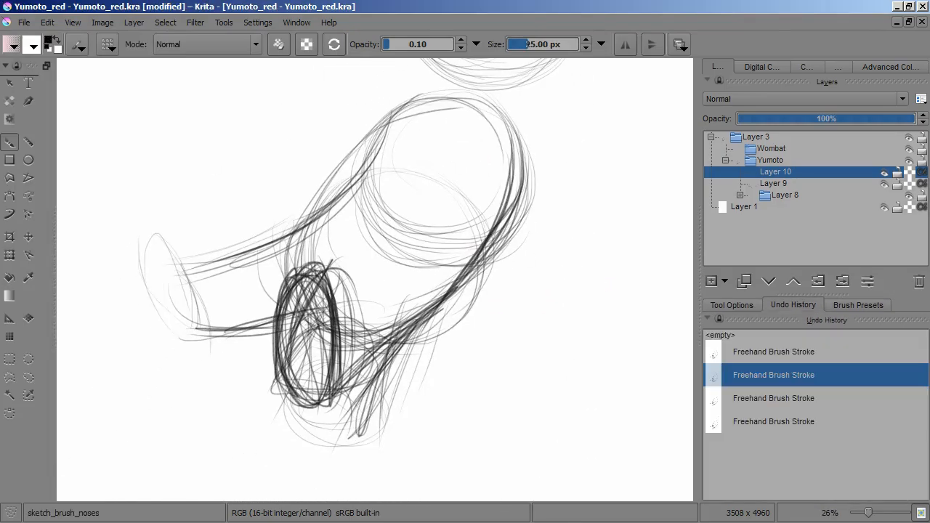
{"action": "left_click", "coordinate": [732, 305]}
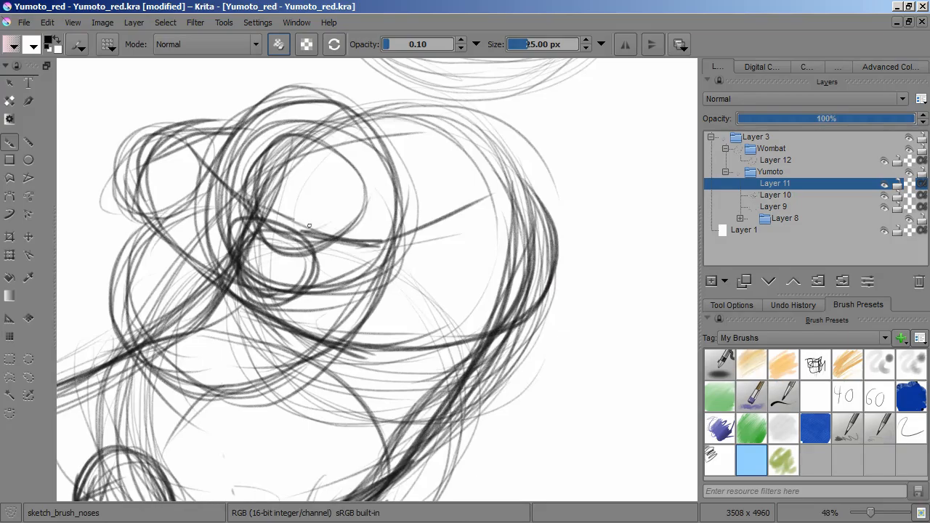
Sketch bold arm lines sweeping down-left over the hugging pose on Layer 13.
{"action": "scroll", "scroll_direction": "down", "scroll_amount": 3}
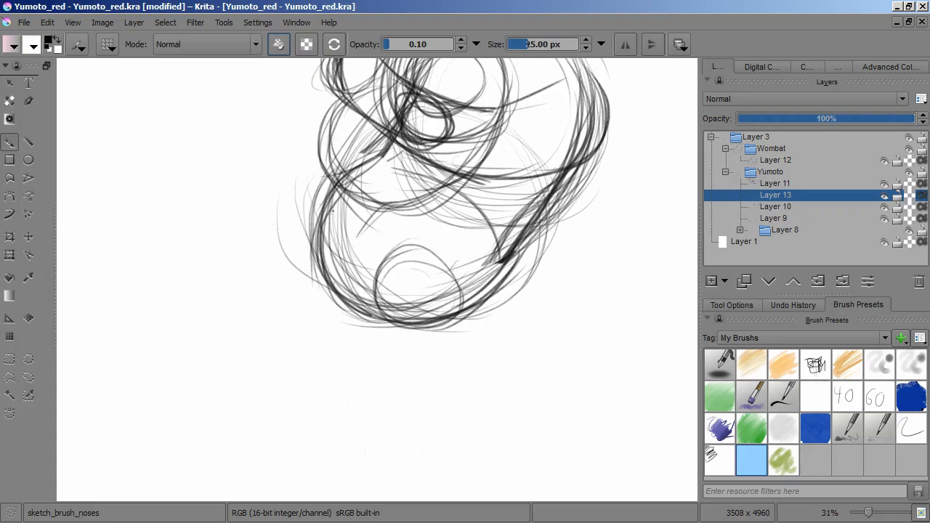
{"action": "left_click_drag", "start_coordinate": [189, 218], "coordinate": [356, 407]}
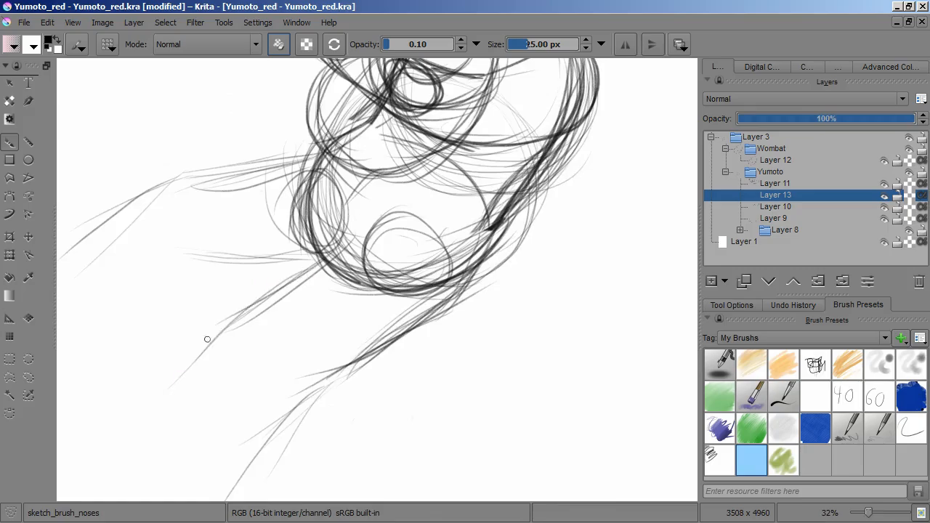
{"action": "scroll", "scroll_direction": "down", "scroll_amount": 3}
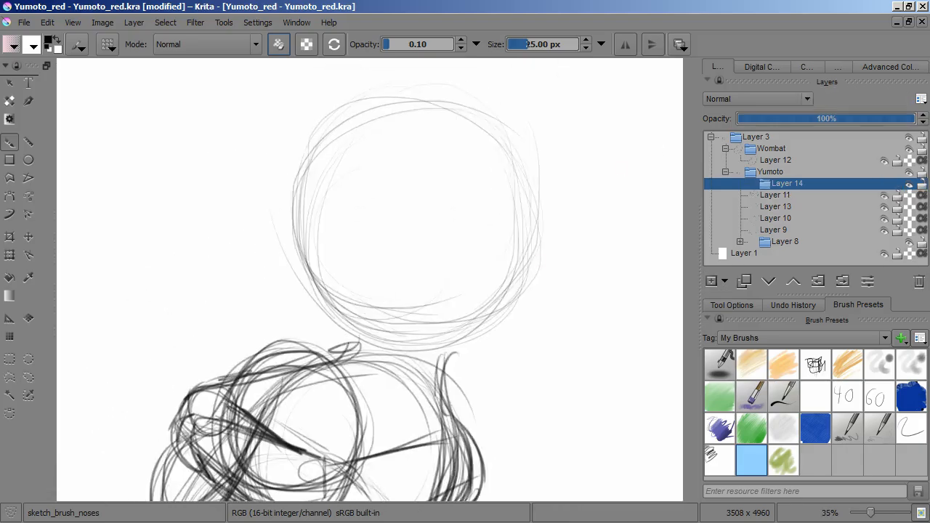
Add a paint layer in the head group for the head circle and neck.
{"action": "left_click", "coordinate": [714, 281]}
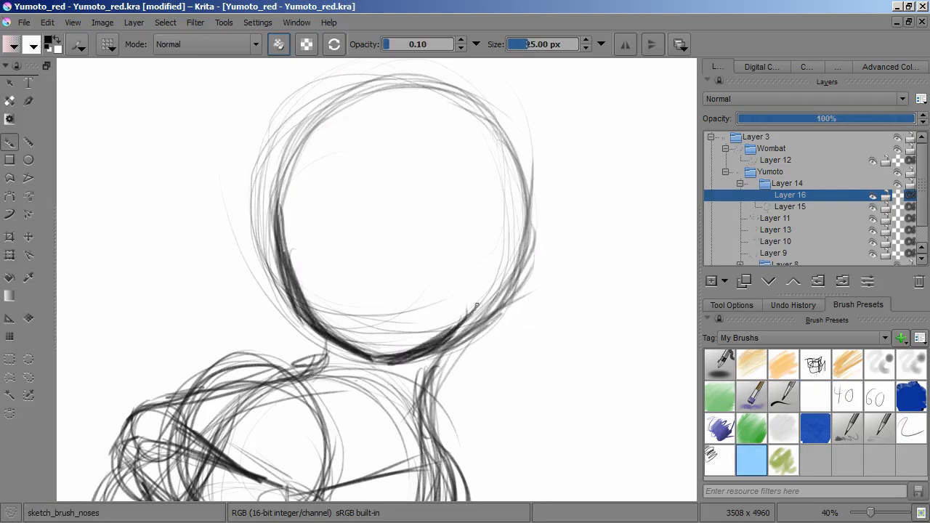
Sketch closed curved eyes, a small nose, an open smiling mouth and firmer jaw.
{"action": "scroll", "scroll_direction": "down", "scroll_amount": 3}
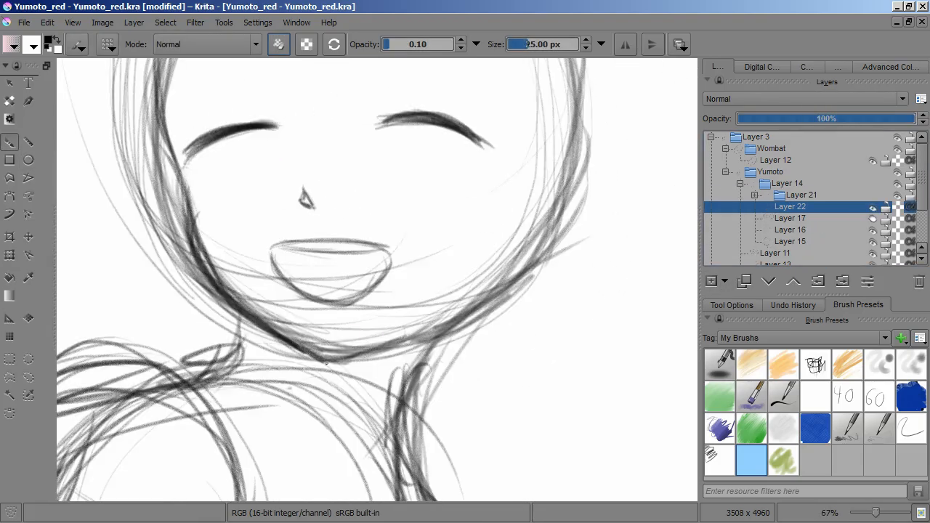
{"action": "scroll", "scroll_direction": "down", "scroll_amount": 3}
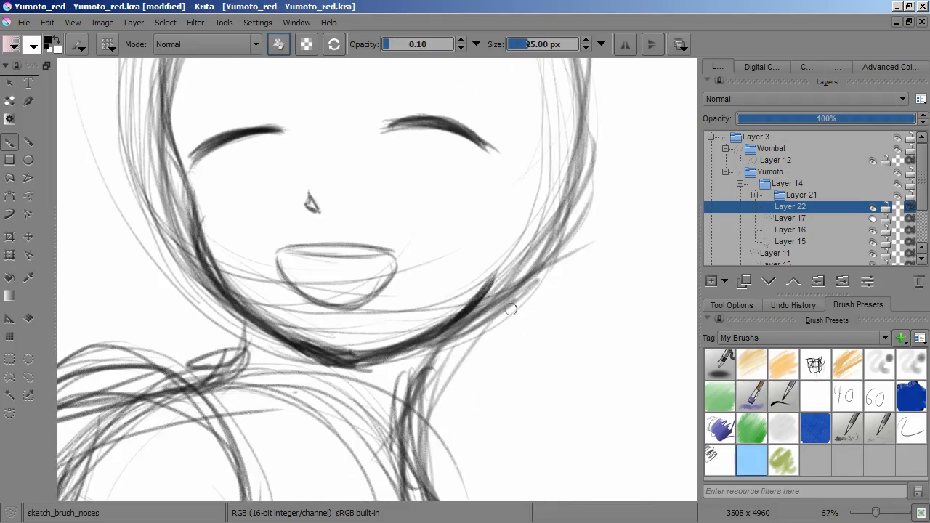
{"action": "left_click", "coordinate": [791, 218]}
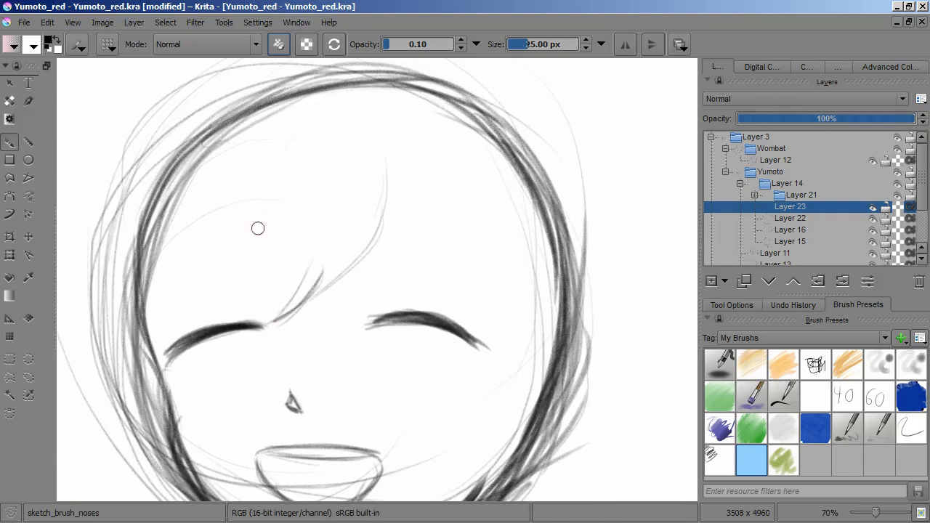
Draw bangs and loose hair strands on Layers 23–25, then zoom out to the figure.
{"action": "left_click_drag", "start_coordinate": [258, 229], "coordinate": [306, 258]}
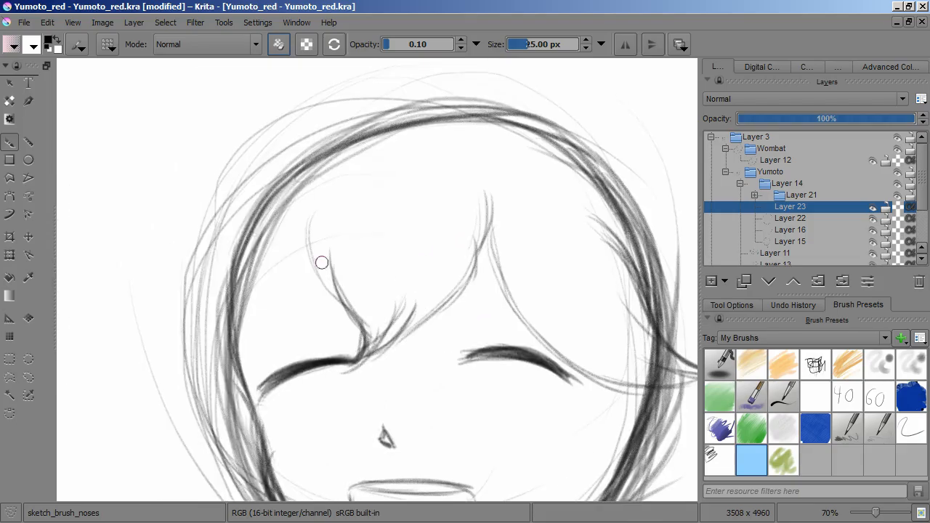
{"action": "scroll", "scroll_direction": "down", "scroll_amount": 3}
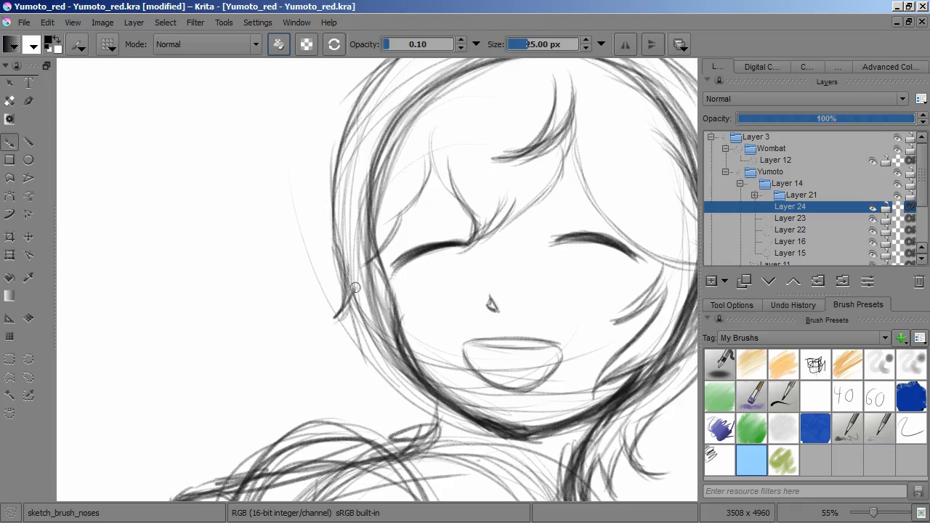
{"action": "scroll", "scroll_direction": "down", "scroll_amount": 3}
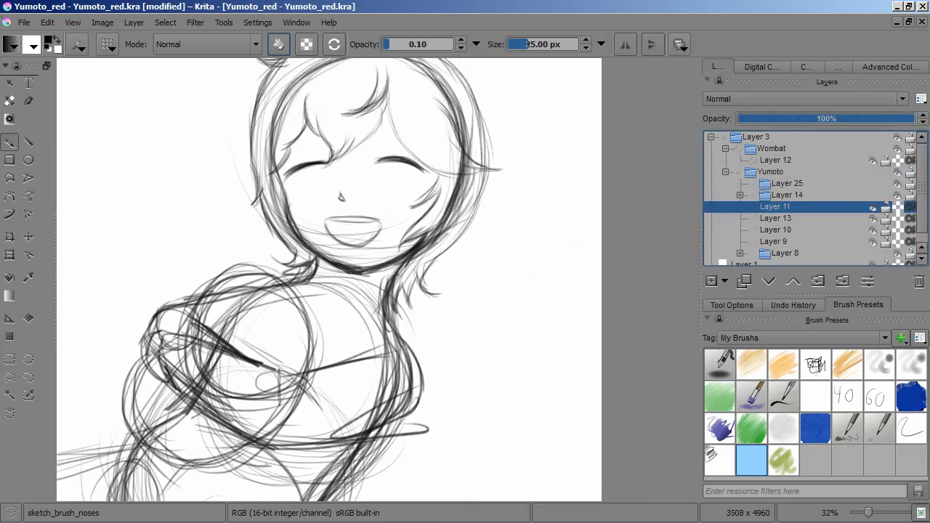
Group the old body sketch layers and add a red colorize adjustment mask.
{"action": "left_click", "coordinate": [714, 282]}
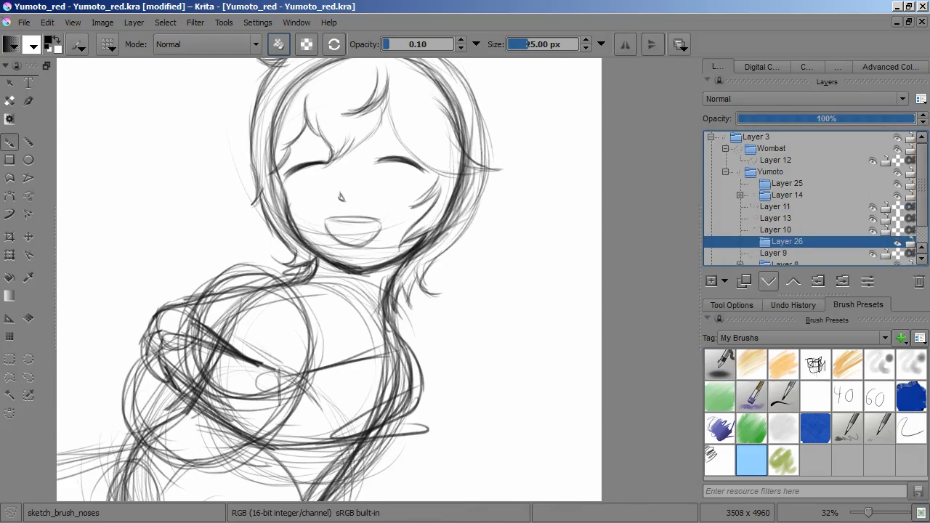
{"action": "left_click", "coordinate": [789, 219]}
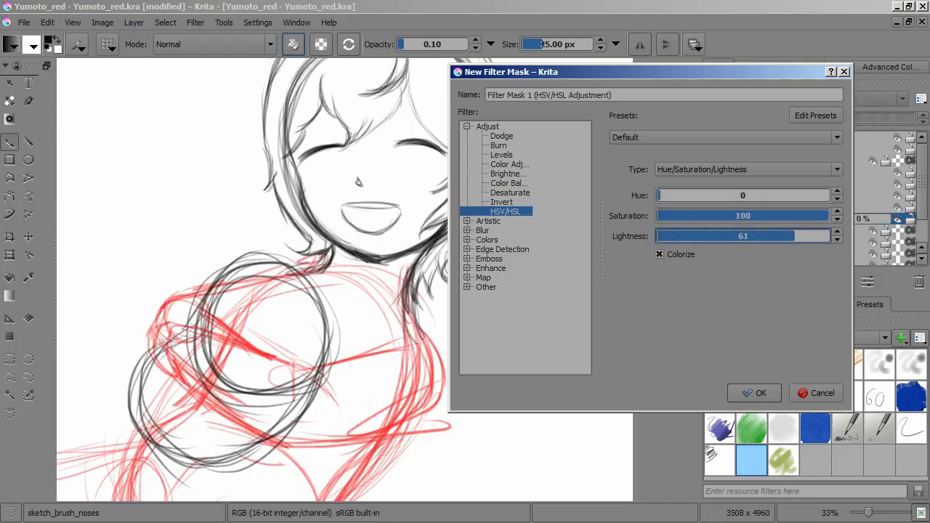
{"action": "left_click_drag", "start_coordinate": [744, 235], "coordinate": [748, 236]}
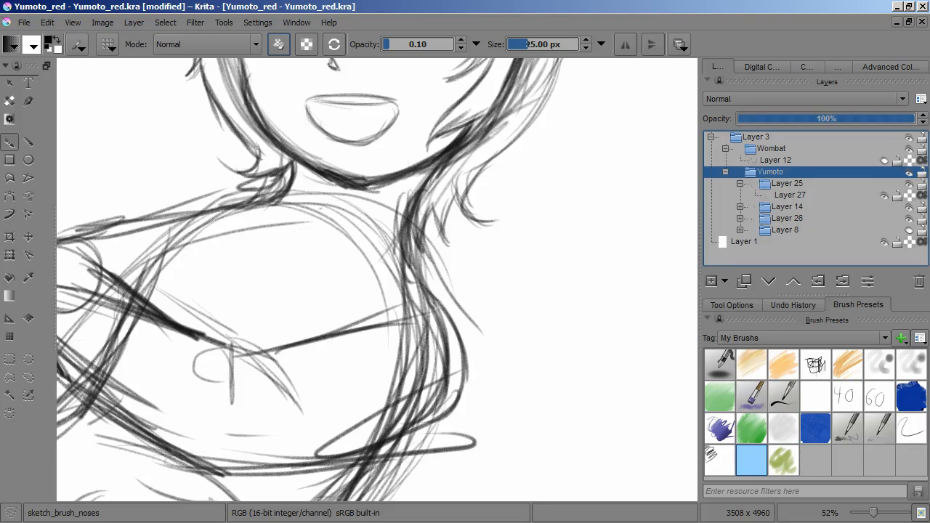
Add an HSV/HSL filter layer with Colorize, hue 0 and lightness 65.
{"action": "left_click", "coordinate": [712, 282]}
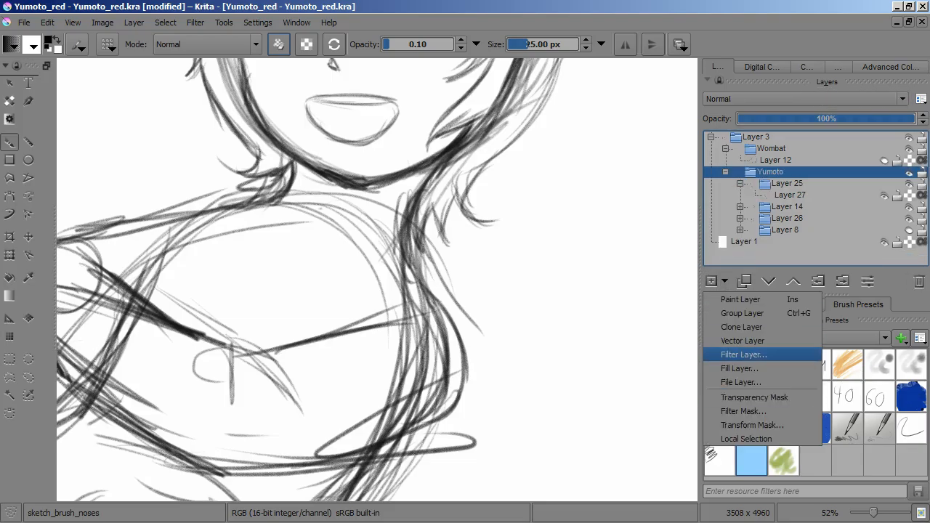
{"action": "left_click", "coordinate": [742, 355]}
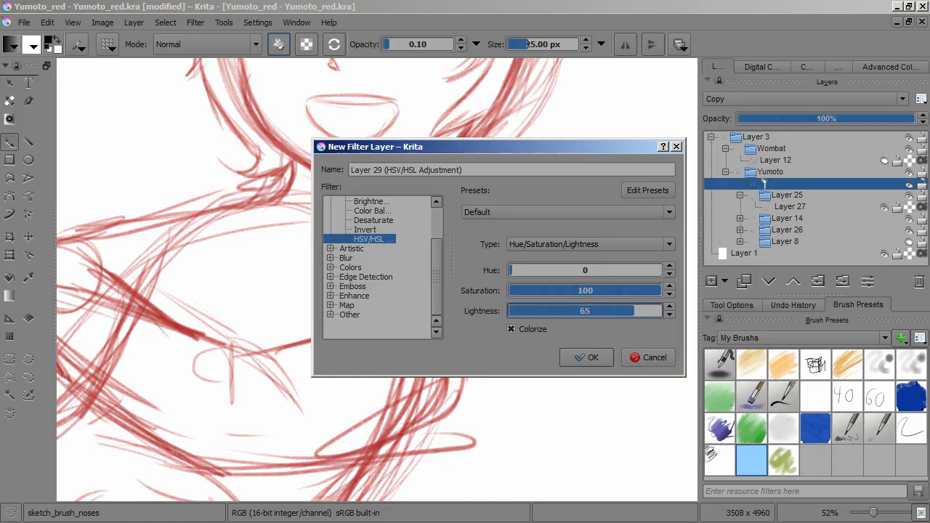
{"action": "left_click", "coordinate": [587, 357]}
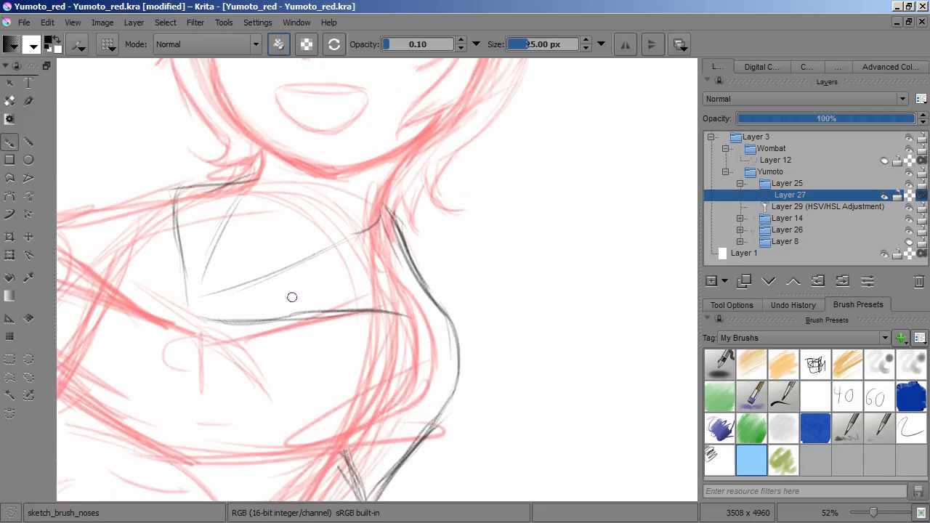
Trace clean dark arm and shoulder lines over the red sketch on new layers.
{"action": "left_click_drag", "start_coordinate": [291, 296], "coordinate": [172, 242]}
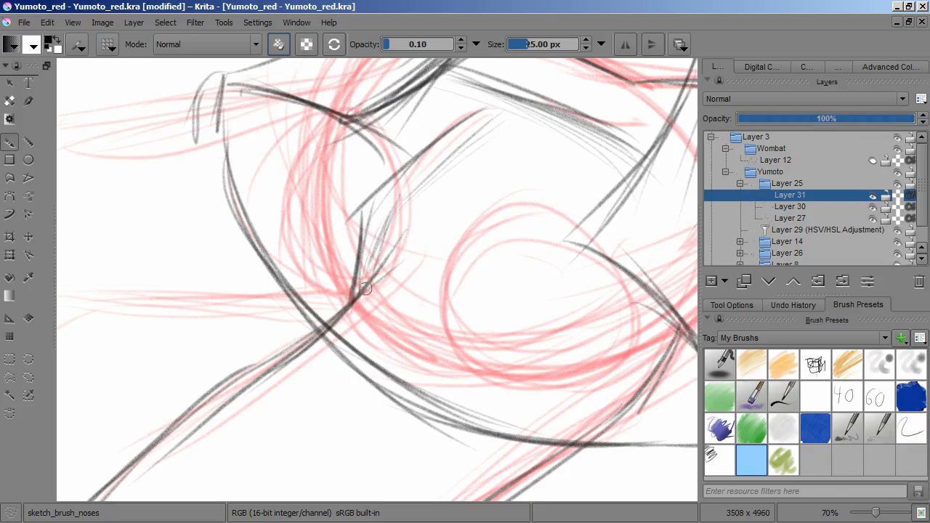
Zoom in and draw thick dark wombat strokes on Layers 32–34 in the Wombat group.
{"action": "scroll", "scroll_direction": "down", "scroll_amount": 3}
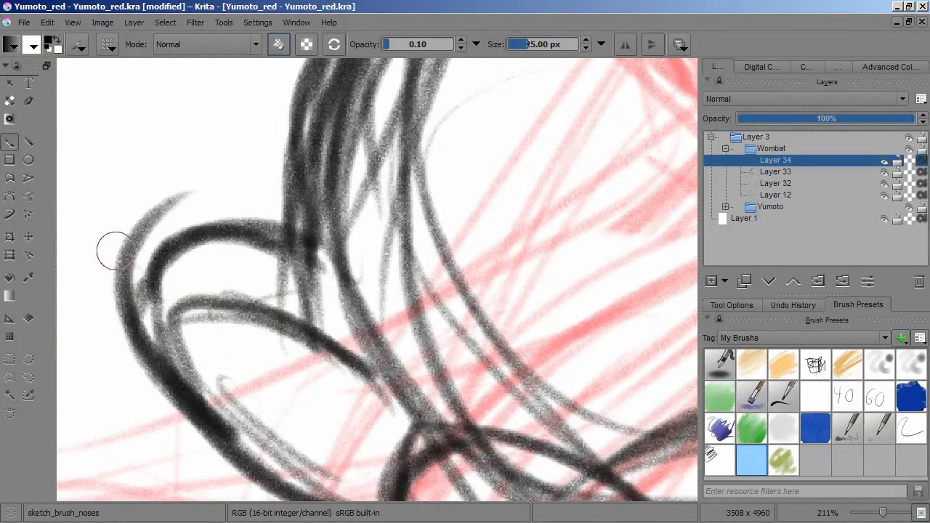
Draw dark paw and claw strokes over the faded wombat sketch.
{"action": "left_click_drag", "start_coordinate": [113, 251], "coordinate": [135, 243]}
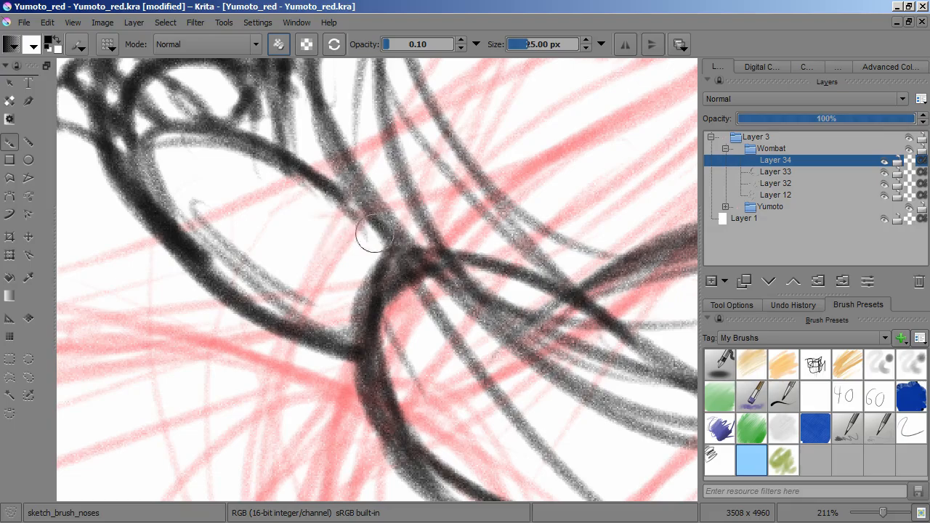
{"action": "left_click_drag", "start_coordinate": [378, 236], "coordinate": [345, 273]}
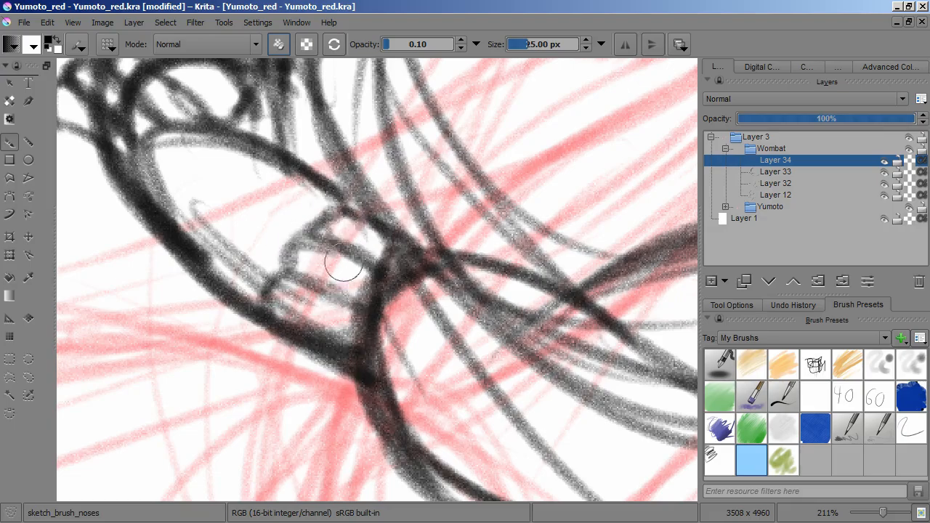
{"action": "left_click_drag", "start_coordinate": [342, 269], "coordinate": [403, 261]}
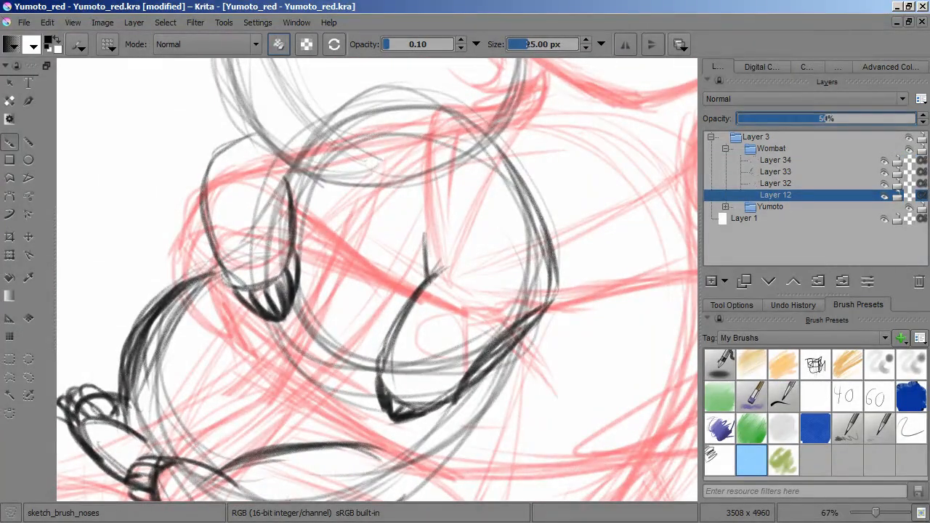
Add a new layer inside the Wombat group.
{"action": "left_click", "coordinate": [770, 207]}
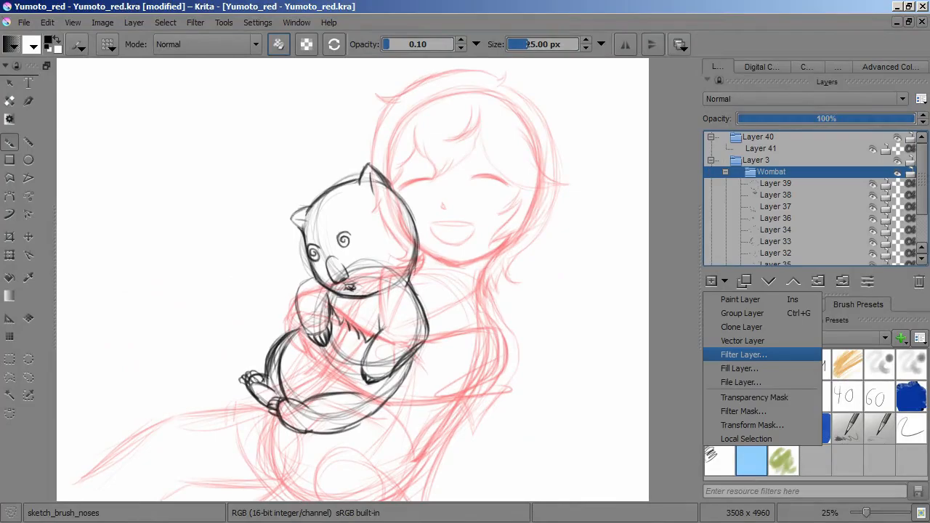
Add an HSV colourise filter layer tinting the wombat lines pale blue (hue 230, lightness 83).
{"action": "left_click", "coordinate": [743, 354]}
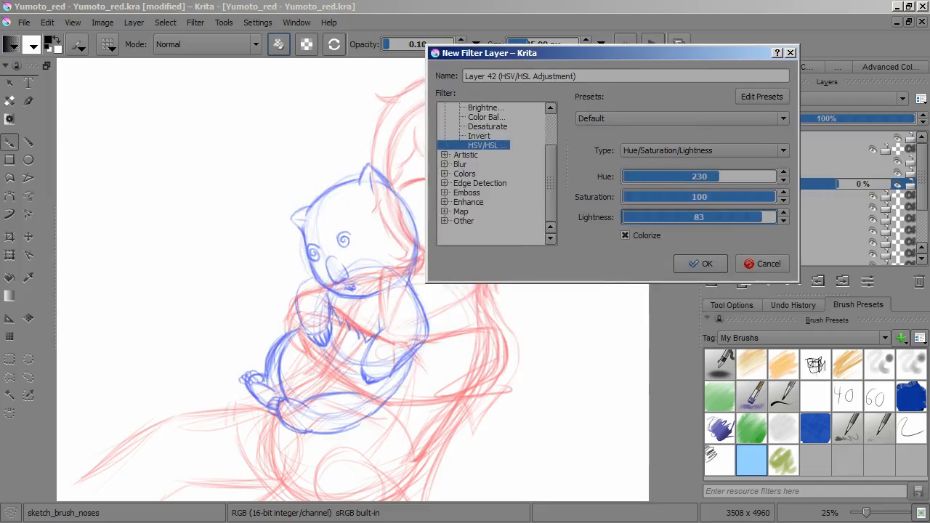
{"action": "left_click", "coordinate": [763, 264]}
{"action": "type", "text": "yu"}
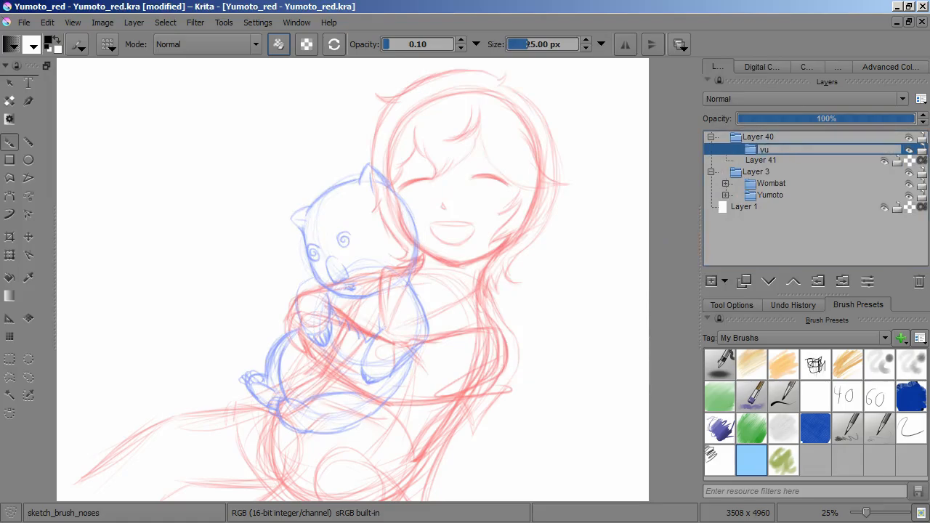
{"action": "mouse_move", "coordinate": [756, 171]}
{"action": "type", "text": "wombat"}
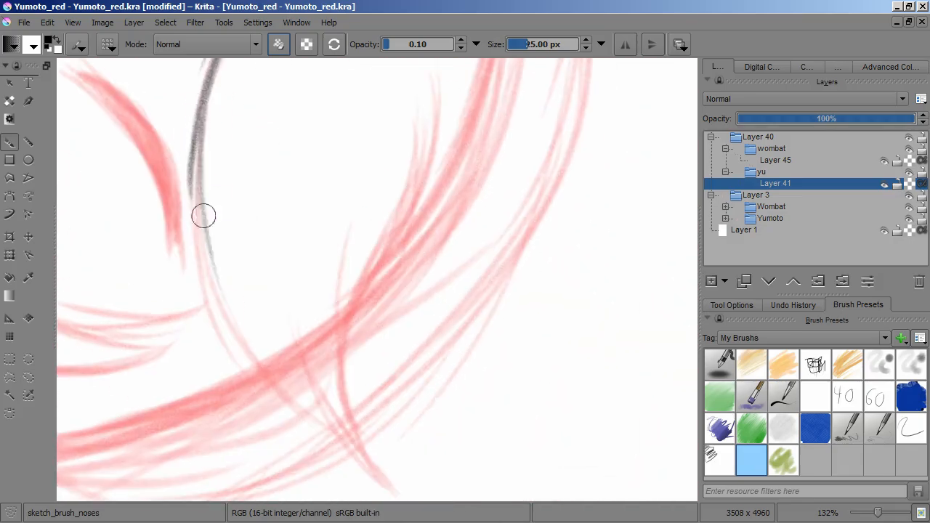
Trace a clean dark line along a hair strand over the red sketch.
{"action": "left_click_drag", "start_coordinate": [203, 215], "coordinate": [356, 246]}
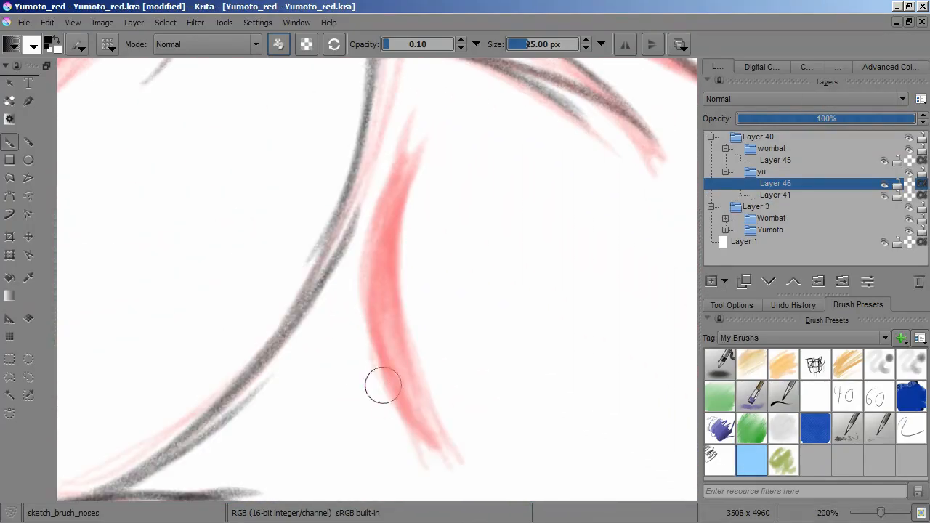
Trace clean dark lines over the red sketch's long curves and hair strands.
{"action": "left_click_drag", "start_coordinate": [382, 385], "coordinate": [396, 167]}
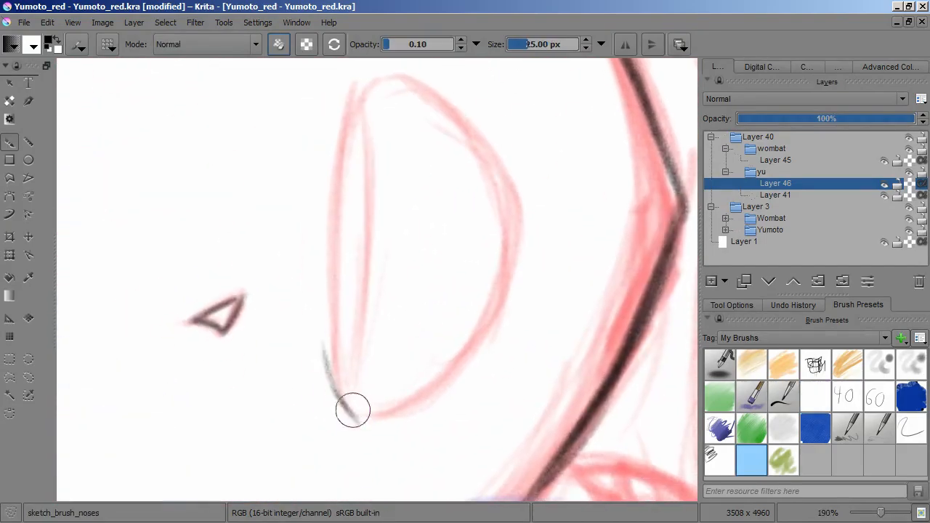
{"action": "left_click_drag", "start_coordinate": [352, 407], "coordinate": [425, 94]}
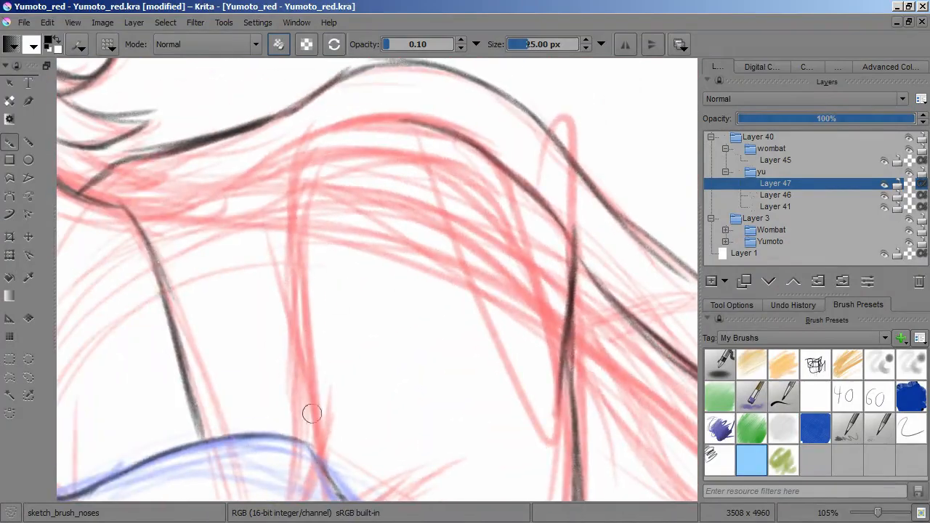
{"action": "left_click_drag", "start_coordinate": [312, 414], "coordinate": [286, 358]}
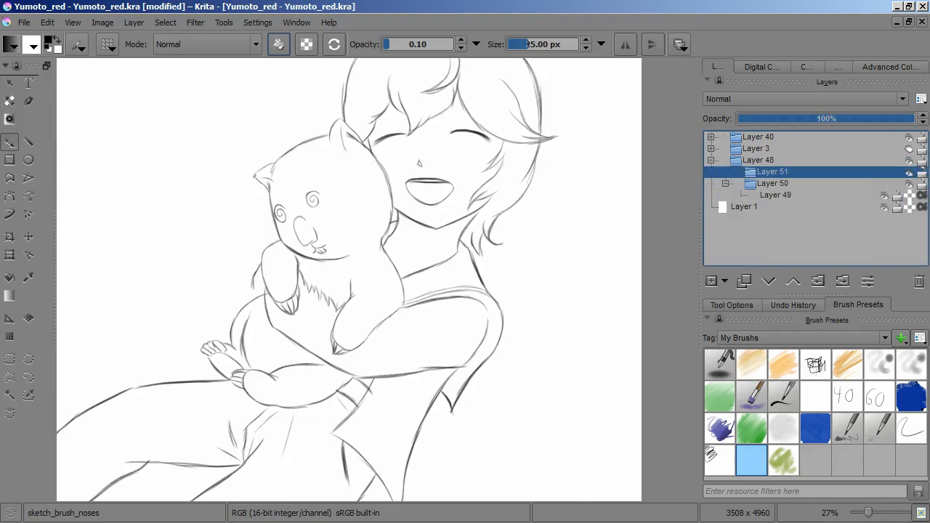
{"action": "left_click", "coordinate": [776, 195]}
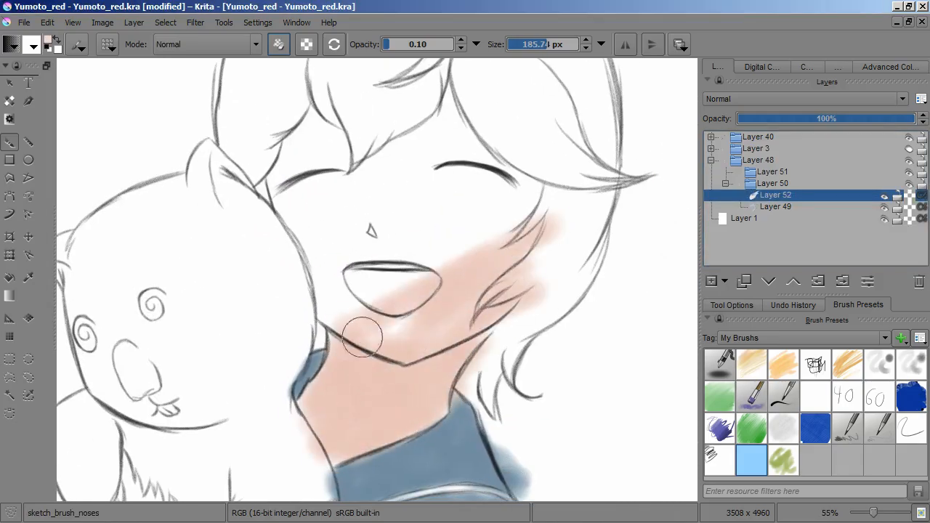
Brush soft skin tone across the face, then a darker shade beside and below the hair.
{"action": "left_click_drag", "start_coordinate": [361, 336], "coordinate": [324, 314]}
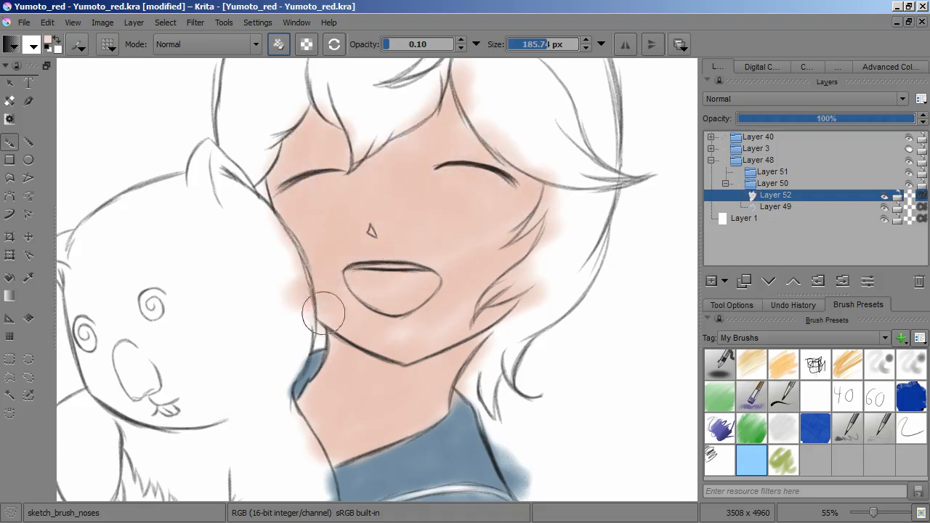
{"action": "scroll", "scroll_direction": "down", "scroll_amount": 3}
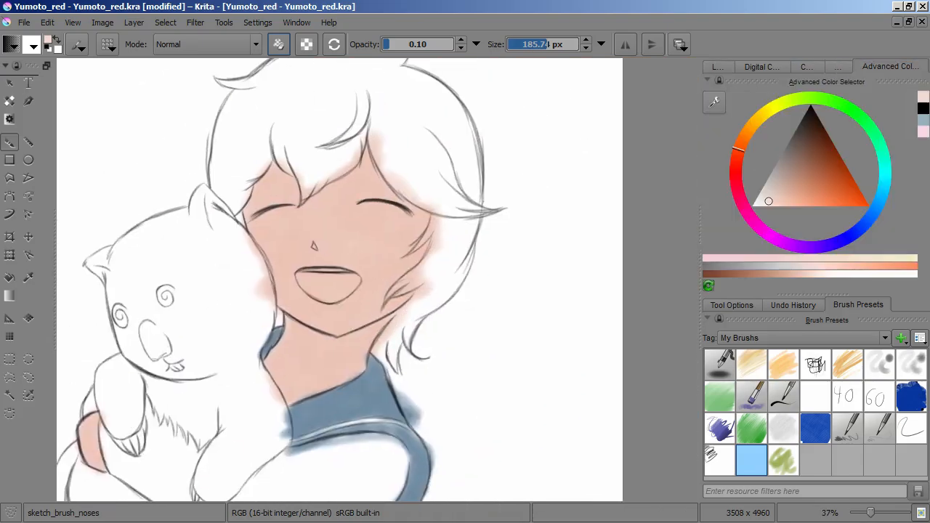
{"action": "left_click", "coordinate": [807, 67]}
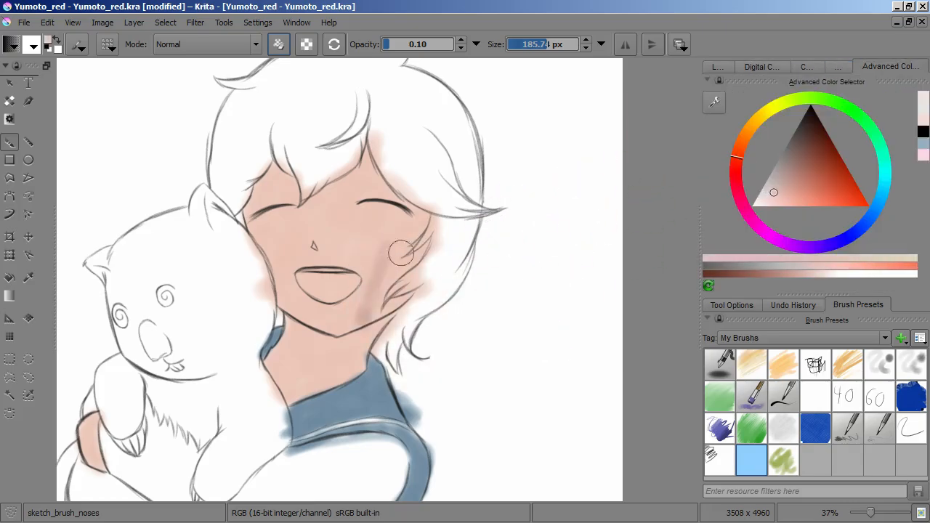
{"action": "left_click_drag", "start_coordinate": [400, 254], "coordinate": [462, 320]}
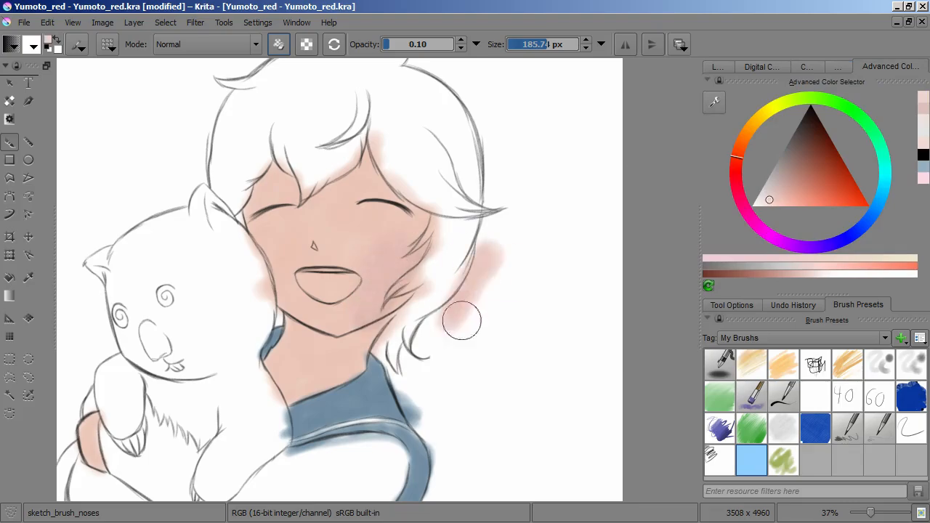
{"action": "left_click_drag", "start_coordinate": [461, 320], "coordinate": [618, 291]}
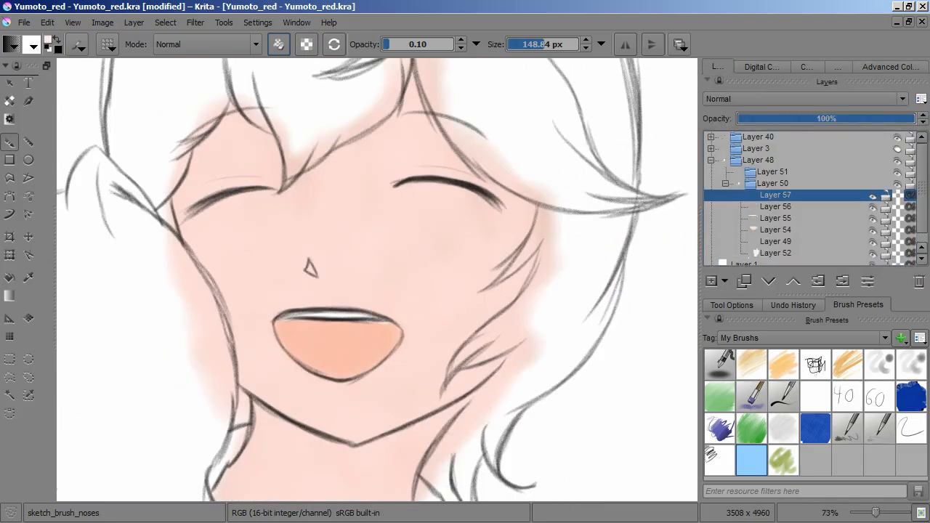
Paint pale yellow blond colour across the whole of the boy's hair.
{"action": "scroll", "scroll_direction": "down", "scroll_amount": 3}
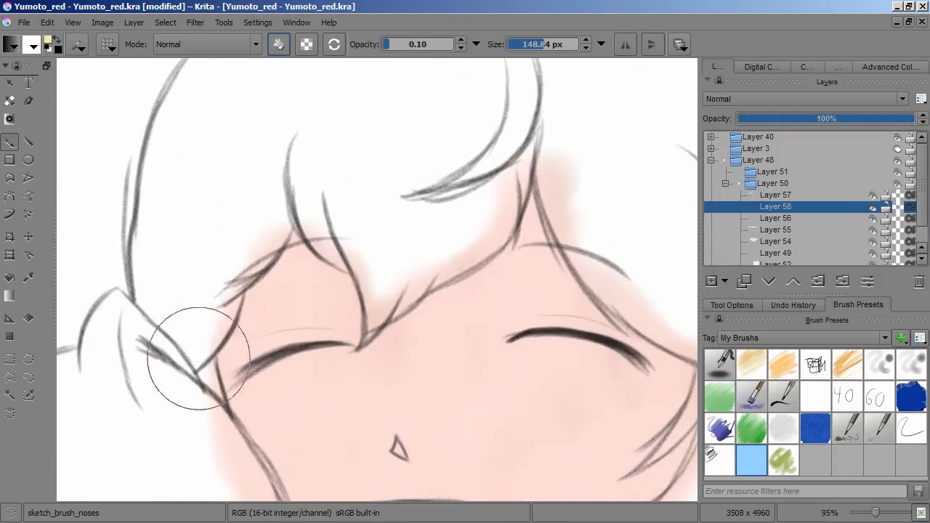
{"action": "left_click_drag", "start_coordinate": [203, 349], "coordinate": [203, 247]}
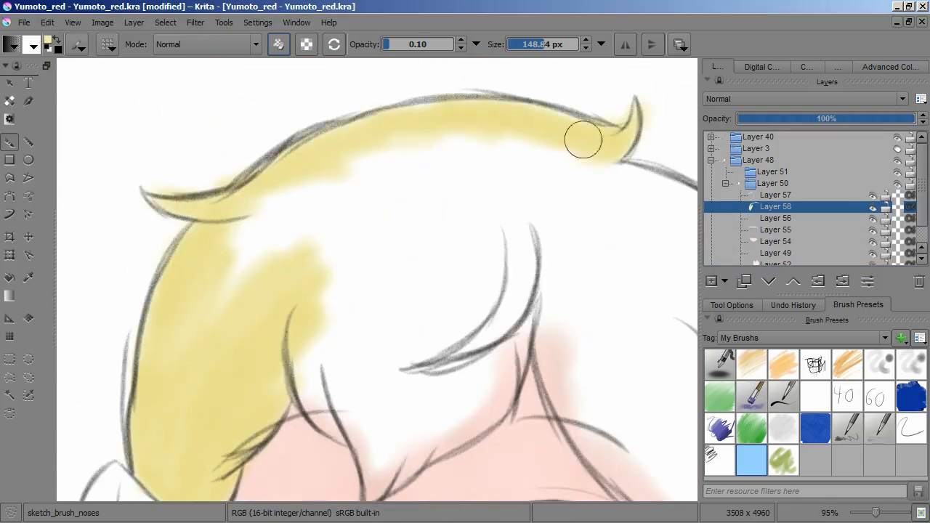
{"action": "left_click_drag", "start_coordinate": [581, 139], "coordinate": [382, 266]}
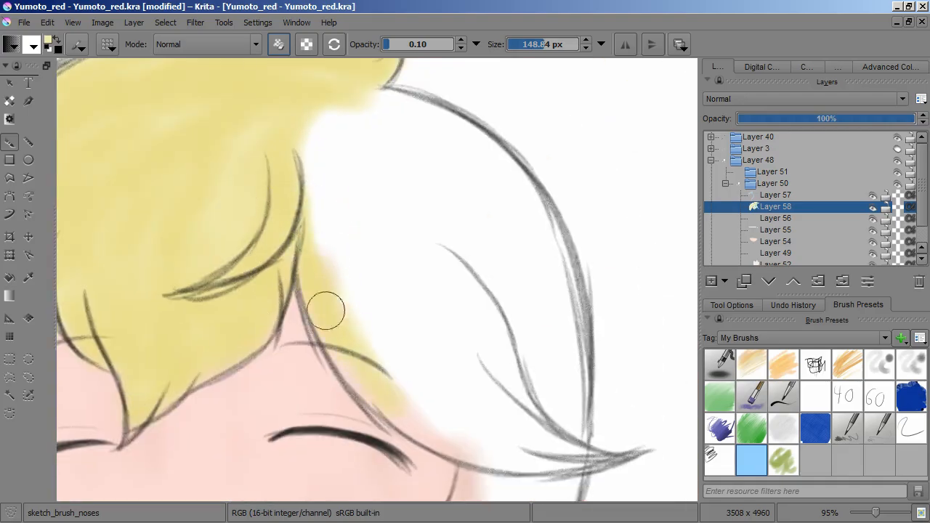
{"action": "left_click_drag", "start_coordinate": [327, 310], "coordinate": [416, 254]}
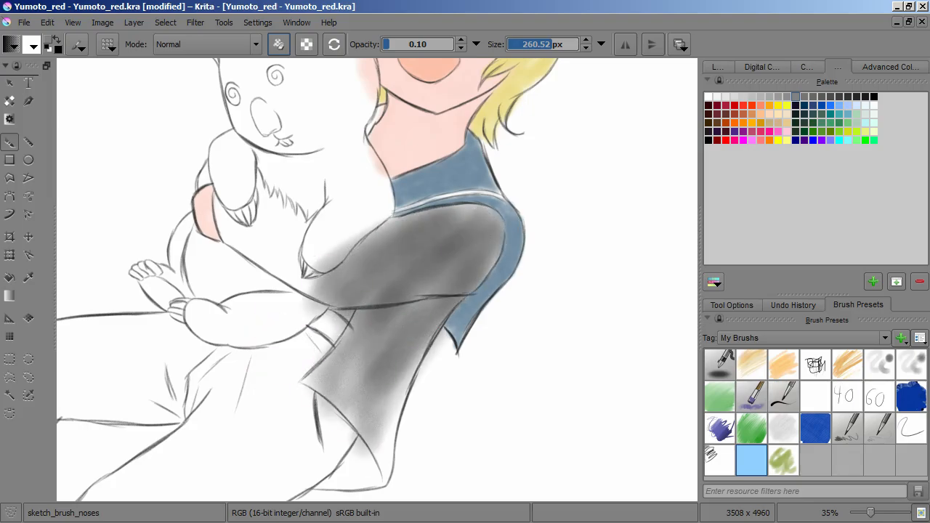
Pick a grey paint colour for shading the sleeve.
{"action": "left_click", "coordinate": [889, 67]}
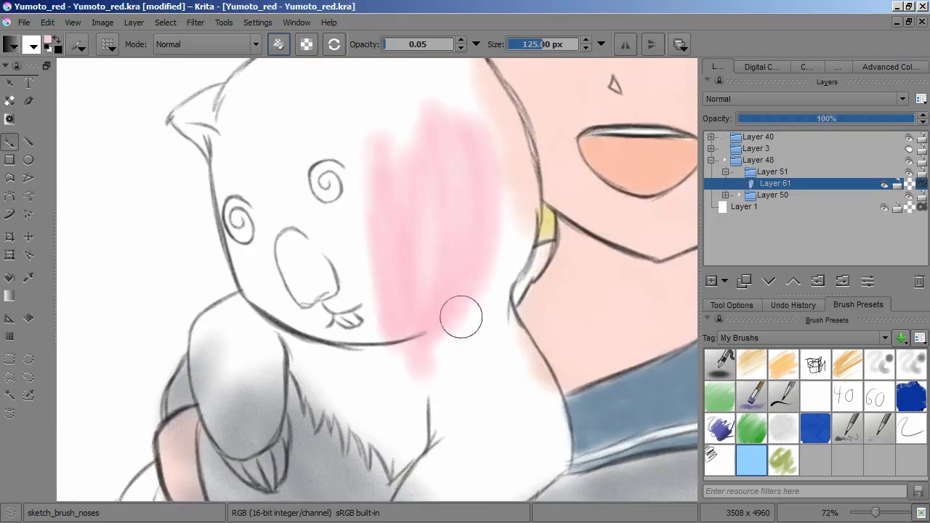
Paint pink over the wombat's head, then its lower body and feet.
{"action": "left_click_drag", "start_coordinate": [461, 317], "coordinate": [376, 263]}
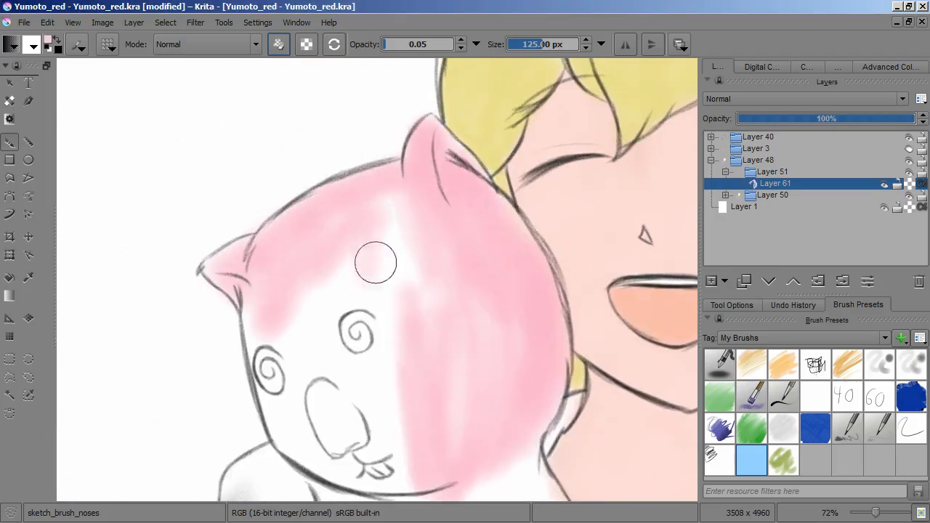
{"action": "left_click_drag", "start_coordinate": [376, 263], "coordinate": [511, 417]}
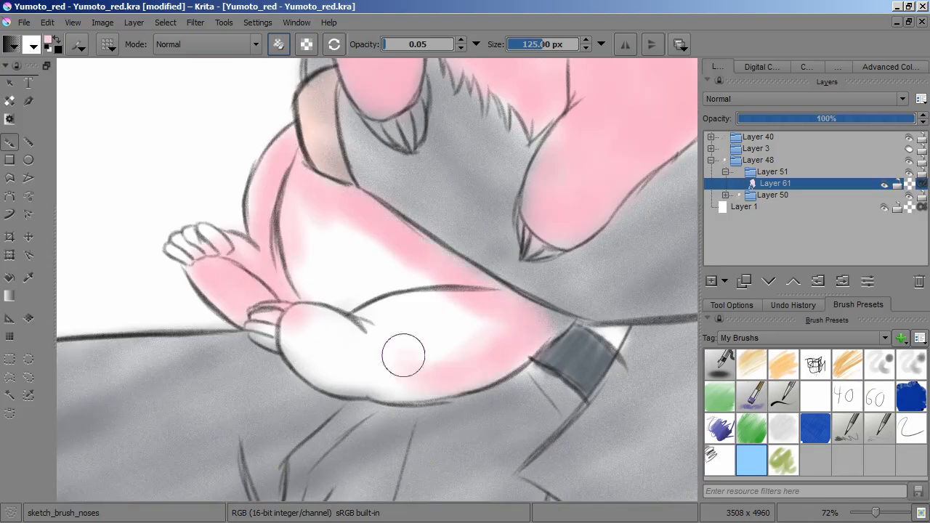
{"action": "left_click_drag", "start_coordinate": [403, 357], "coordinate": [266, 203]}
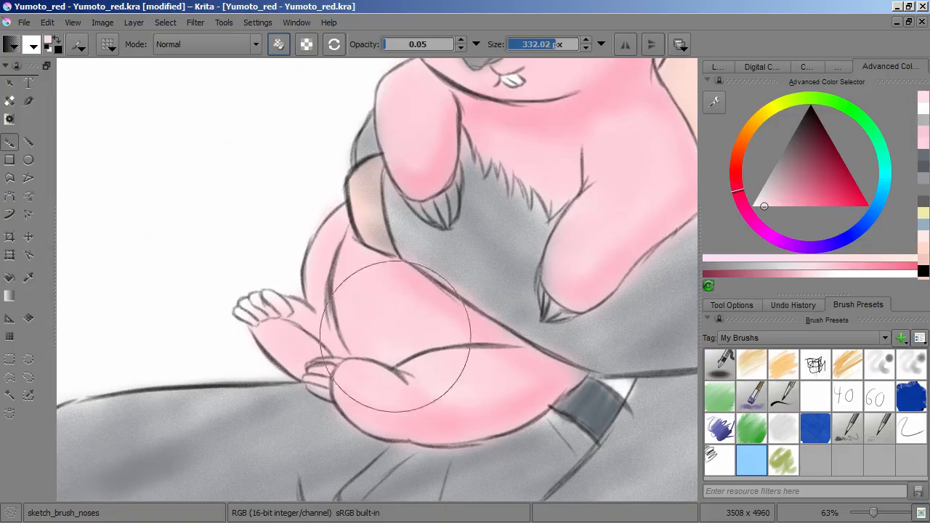
Darken shadows within the blond hair and brighten highlights along its top.
{"action": "scroll", "scroll_direction": "down", "scroll_amount": 3}
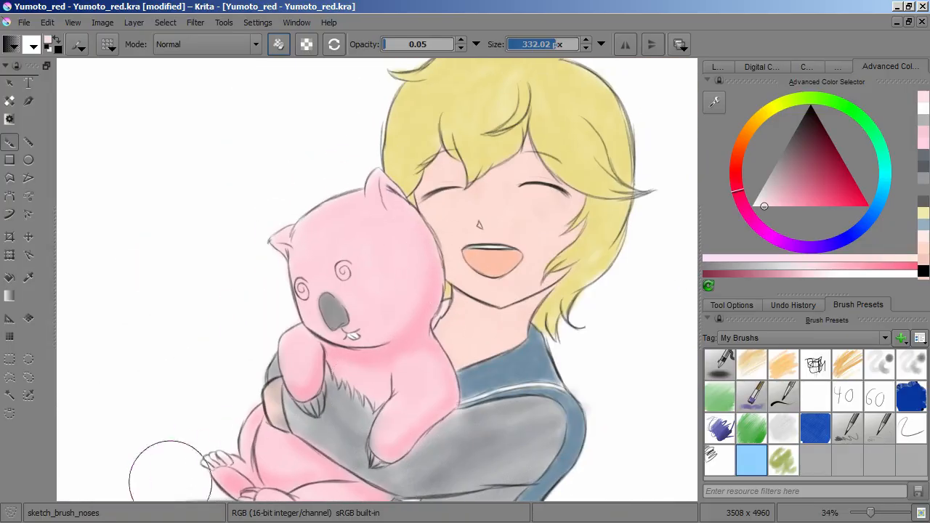
{"action": "scroll", "scroll_direction": "down", "scroll_amount": 3}
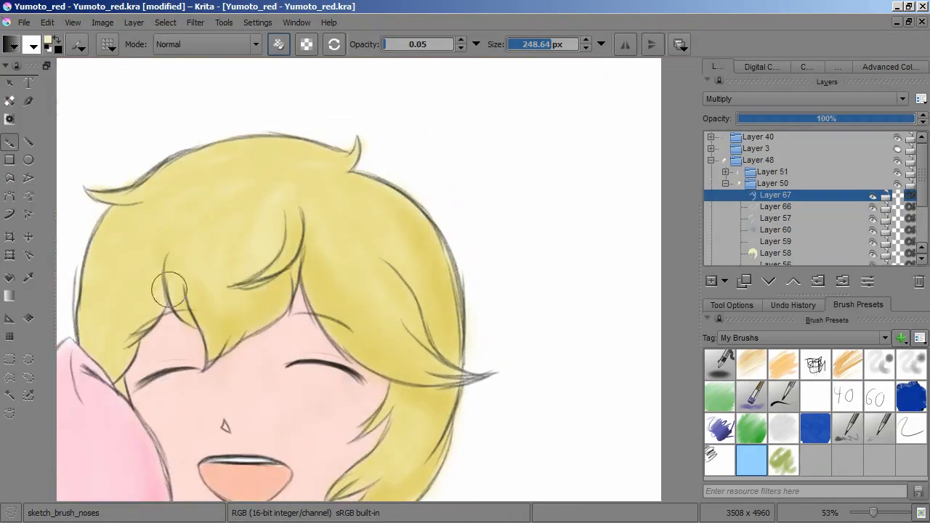
{"action": "left_click_drag", "start_coordinate": [169, 288], "coordinate": [225, 291]}
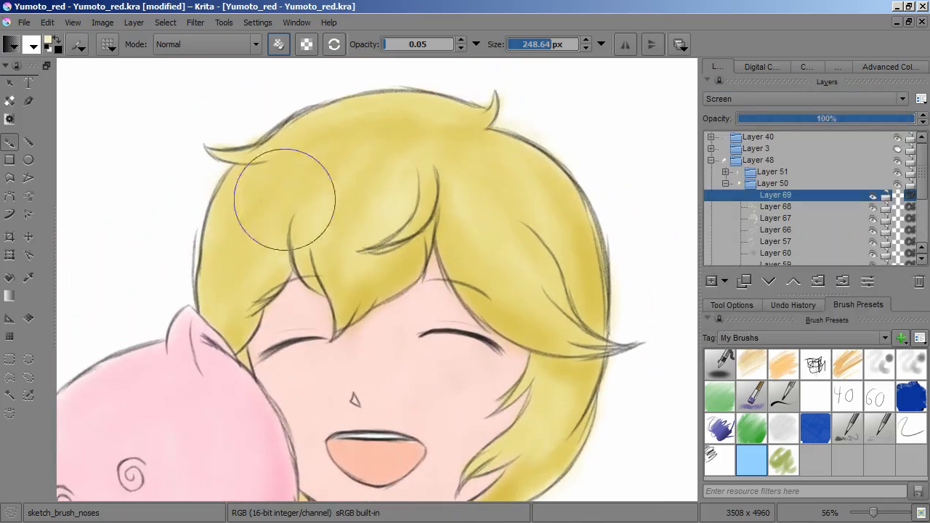
{"action": "left_click_drag", "start_coordinate": [284, 200], "coordinate": [316, 120]}
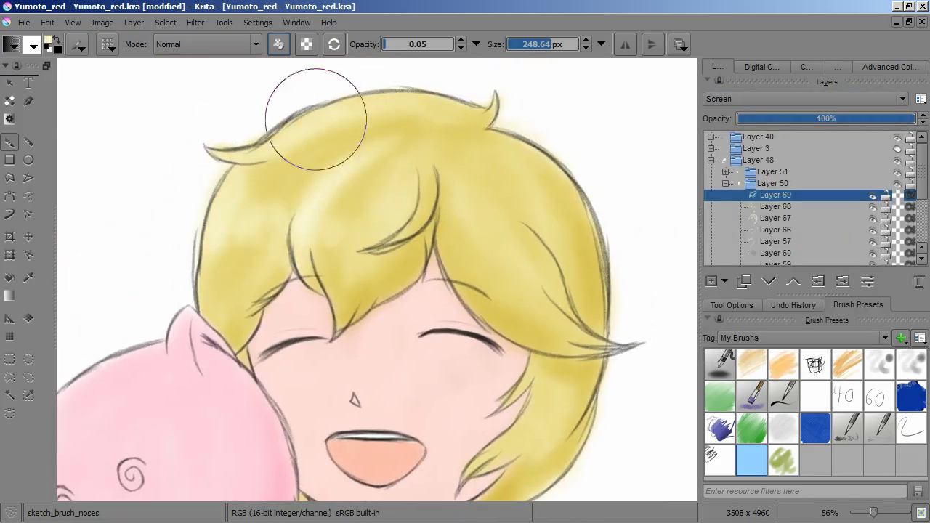